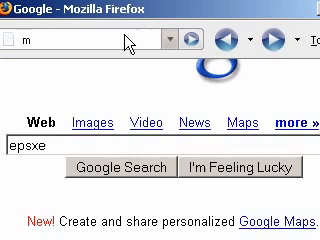
Step: Search Google for 'final fantasy vii french' and scan Mininova's torrent results
text(final fan)
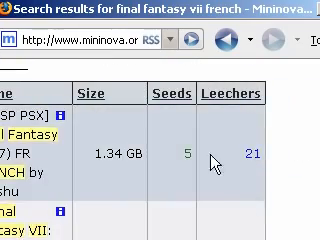
scroll(down, 3)
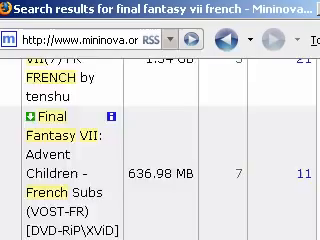
scroll(up, 3)
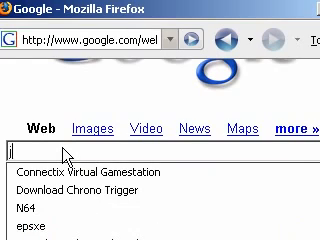
Step: Search Google for 'jimmyr.com learning languages' and reach the JimmyR result
text(jimmyr.com l:ea)
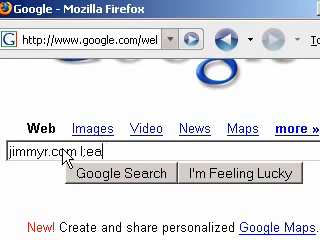
text(learning langua)
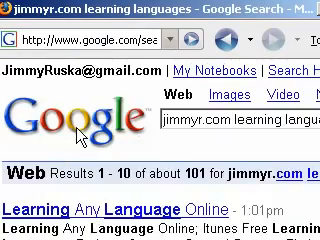
scroll(down, 3)
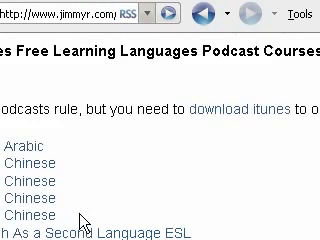
Step: Read JimmyR's free language podcast courses and tutorial-finding steps down to the Alexa link
scroll(down, 3)
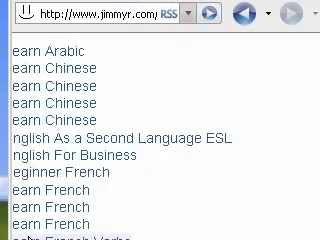
scroll(down, 3)
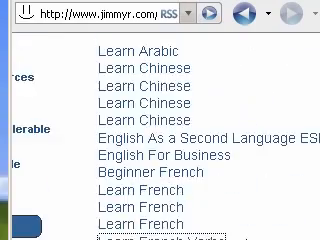
scroll(down, 3)
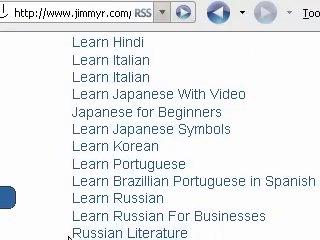
scroll(down, 3)
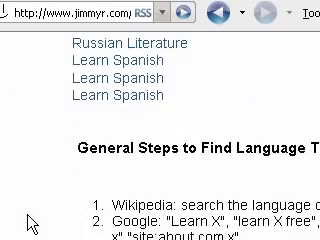
scroll(down, 3)
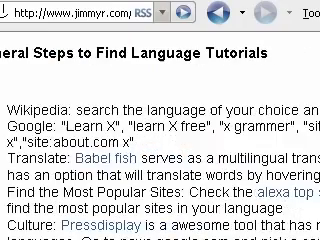
scroll(down, 3)
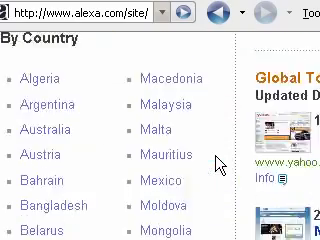
Step: Browse down Alexa's Top Sites By Country list
scroll(down, 3)
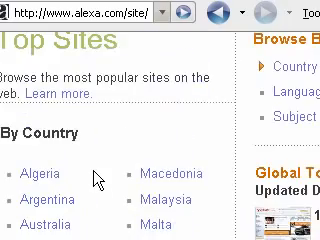
scroll(down, 3)
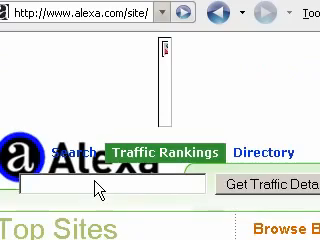
scroll(down, 3)
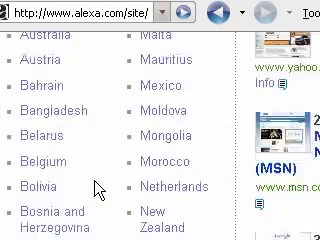
scroll(down, 3)
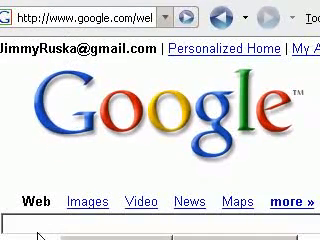
Step: Try Google searches for a Spanish-language MMORPG ('secon', 'planets', 'mmorpg espanol')
text(secon)
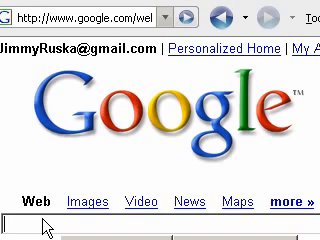
text(planets)
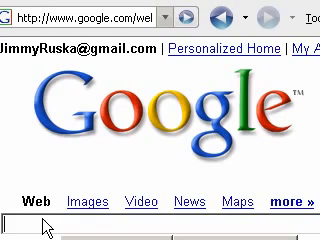
text(mmorpg espan)
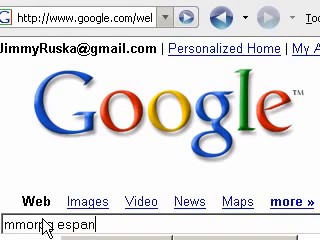
Step: Replace the search with 'dofus' and reach dofus.com
key(ctrl+a)
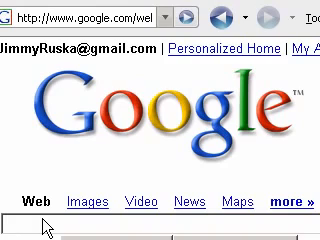
text(dofus)
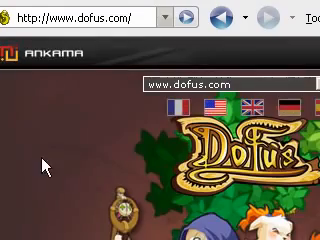
mouse_move(116, 208)
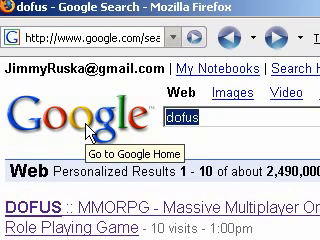
Step: Search Google for 'spanish s...' before launching Breath of Fire 2 in ZSNES
text(spanish s)
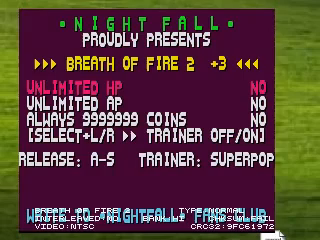
Step: Choose zsnesw in the Open With dialog so .smc files always open with ZSNES
click(18, 8)
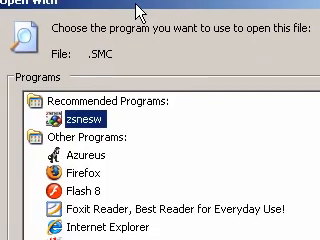
scroll(down, 3)
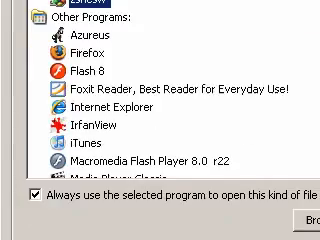